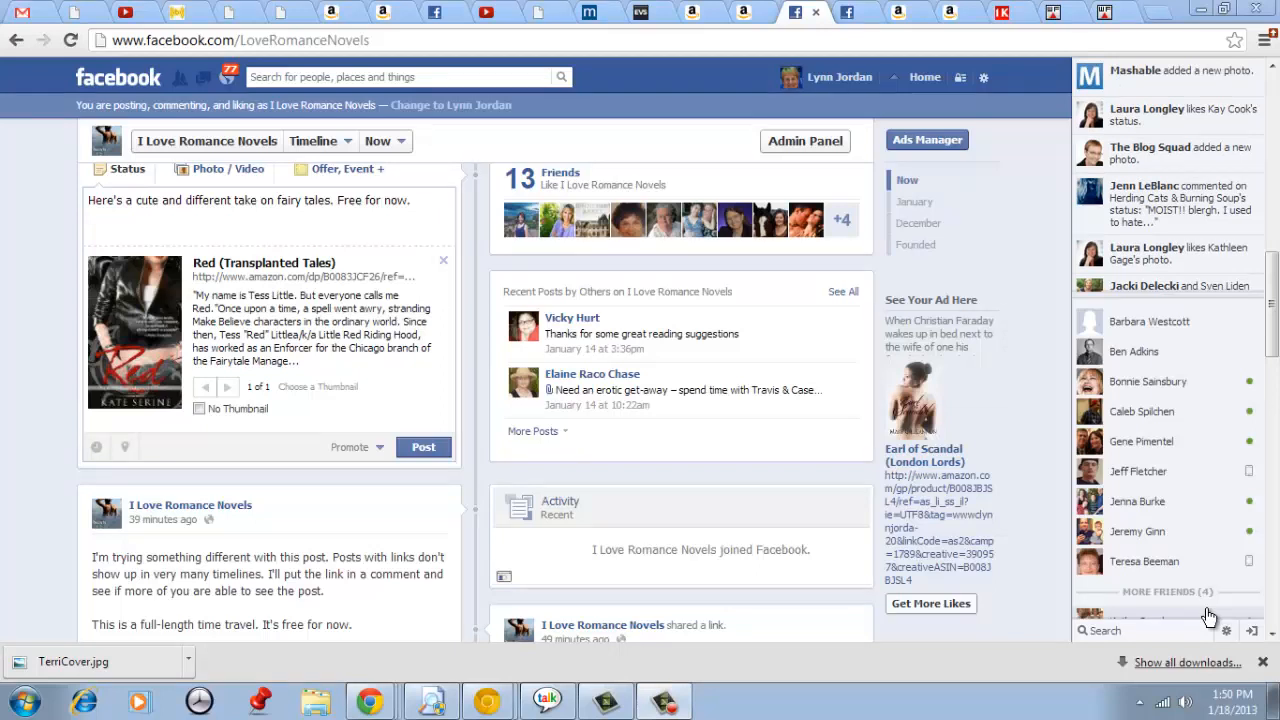
pyautogui.moveTo(42, 396)
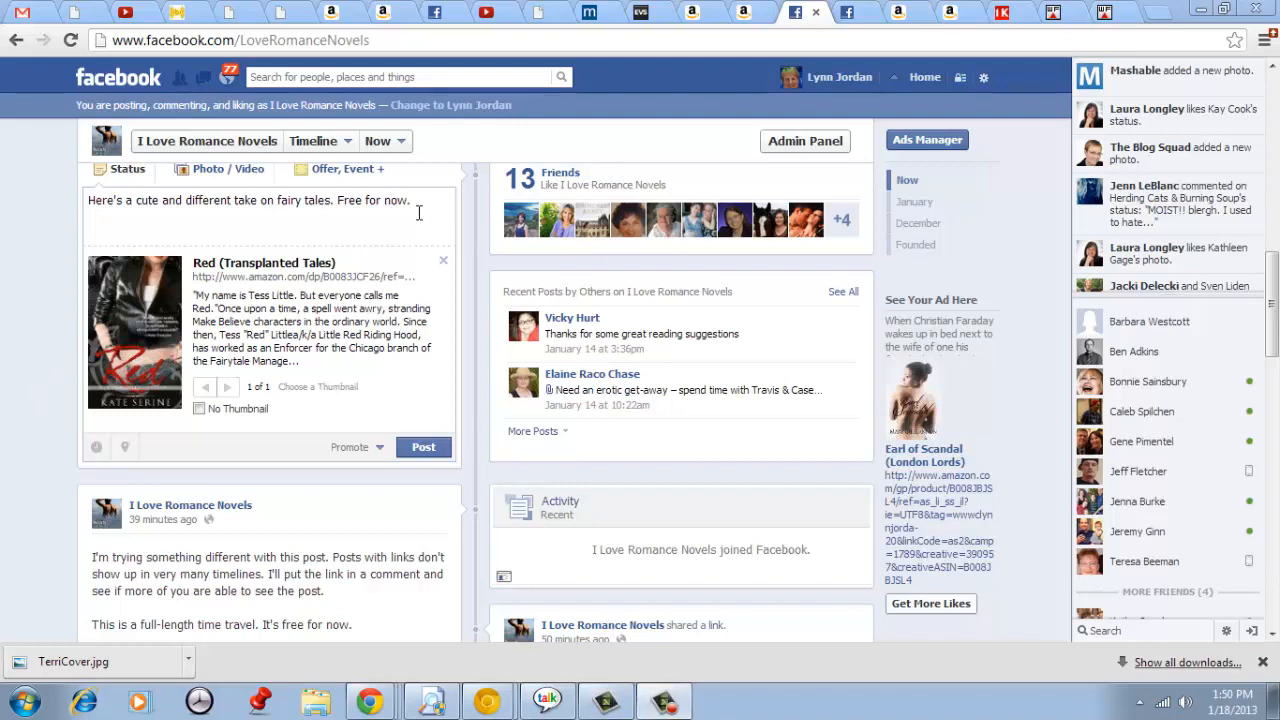
pyautogui.moveTo(37, 345)
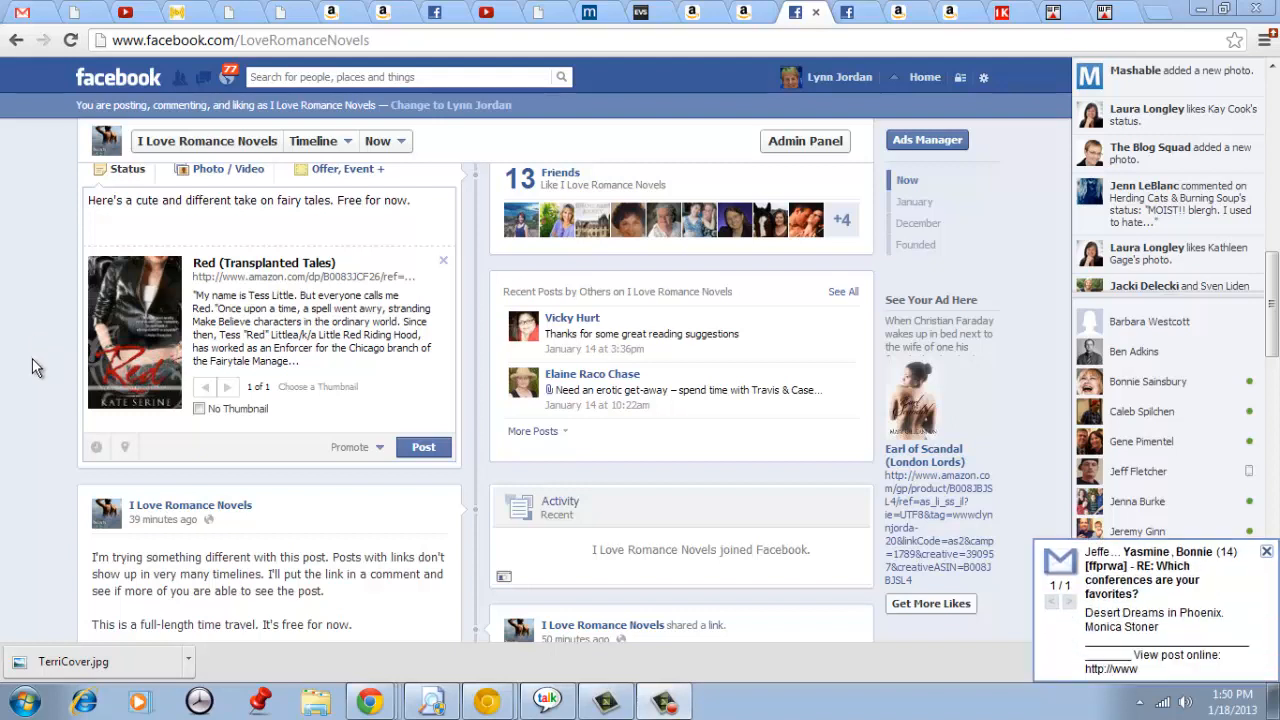
pyautogui.moveTo(96, 447)
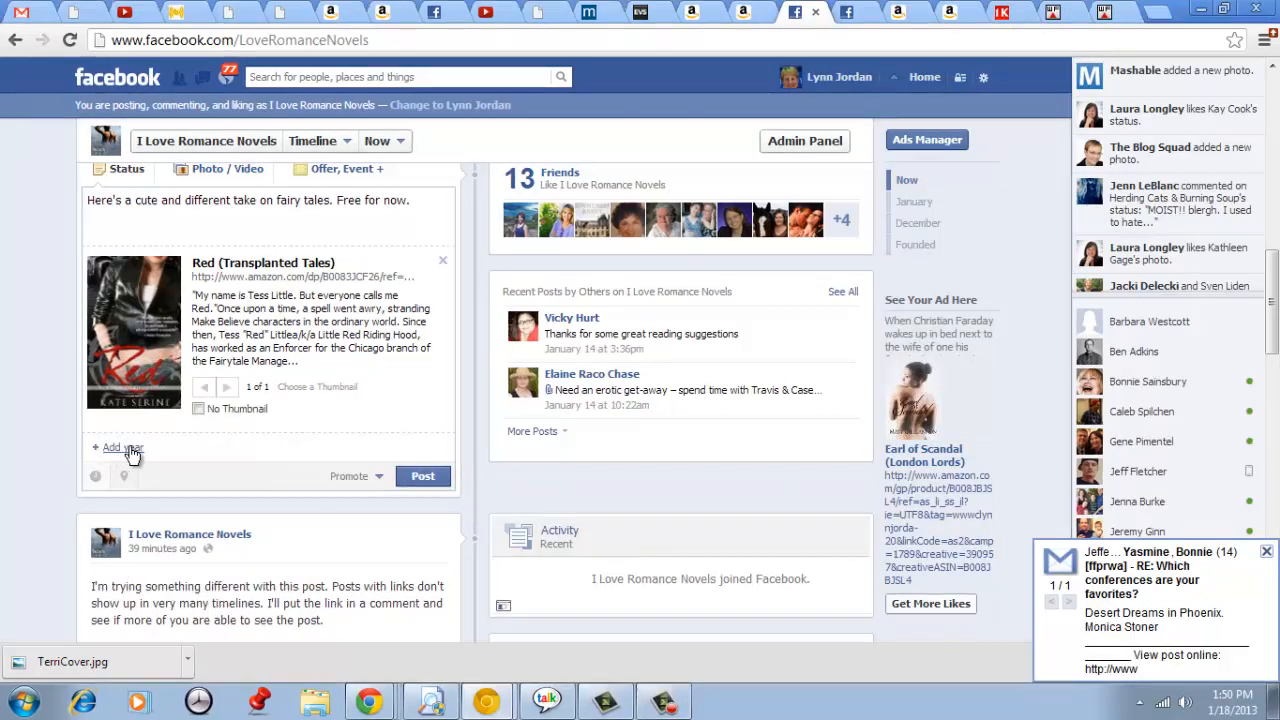
# Step: Add a year and month to the post date and pick day 18
pyautogui.click(112, 447)
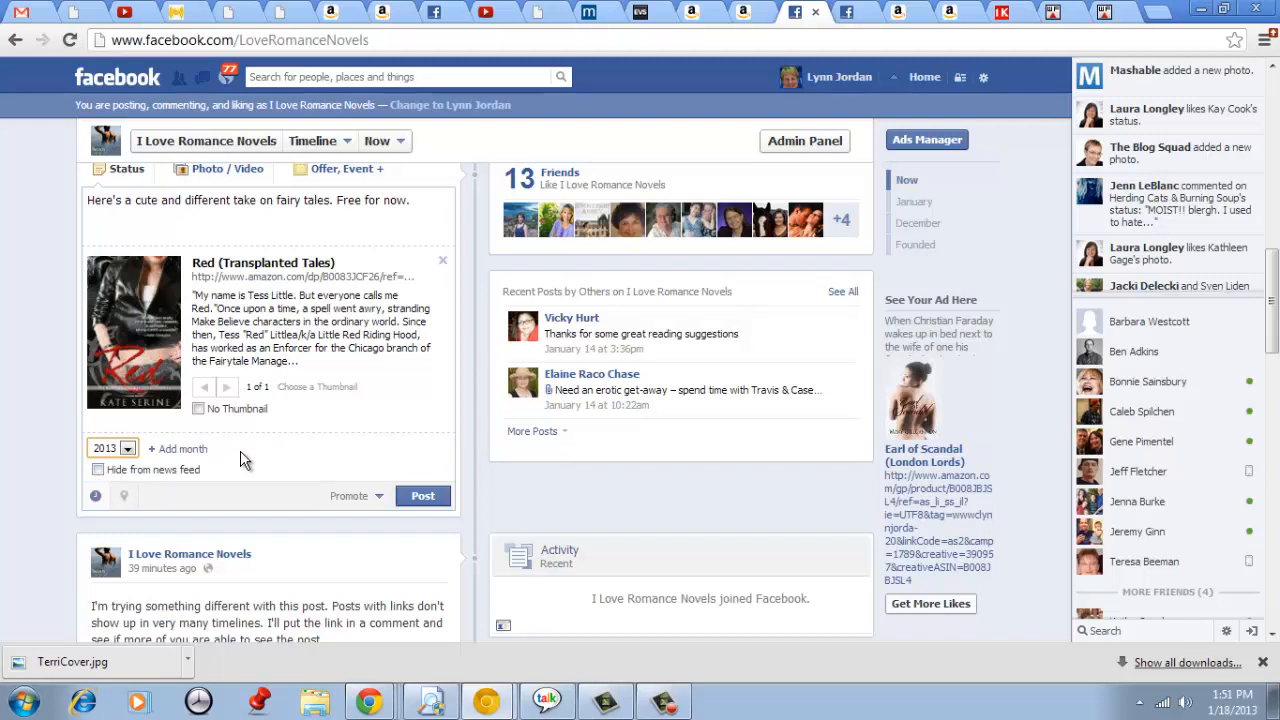
pyautogui.moveTo(188, 449)
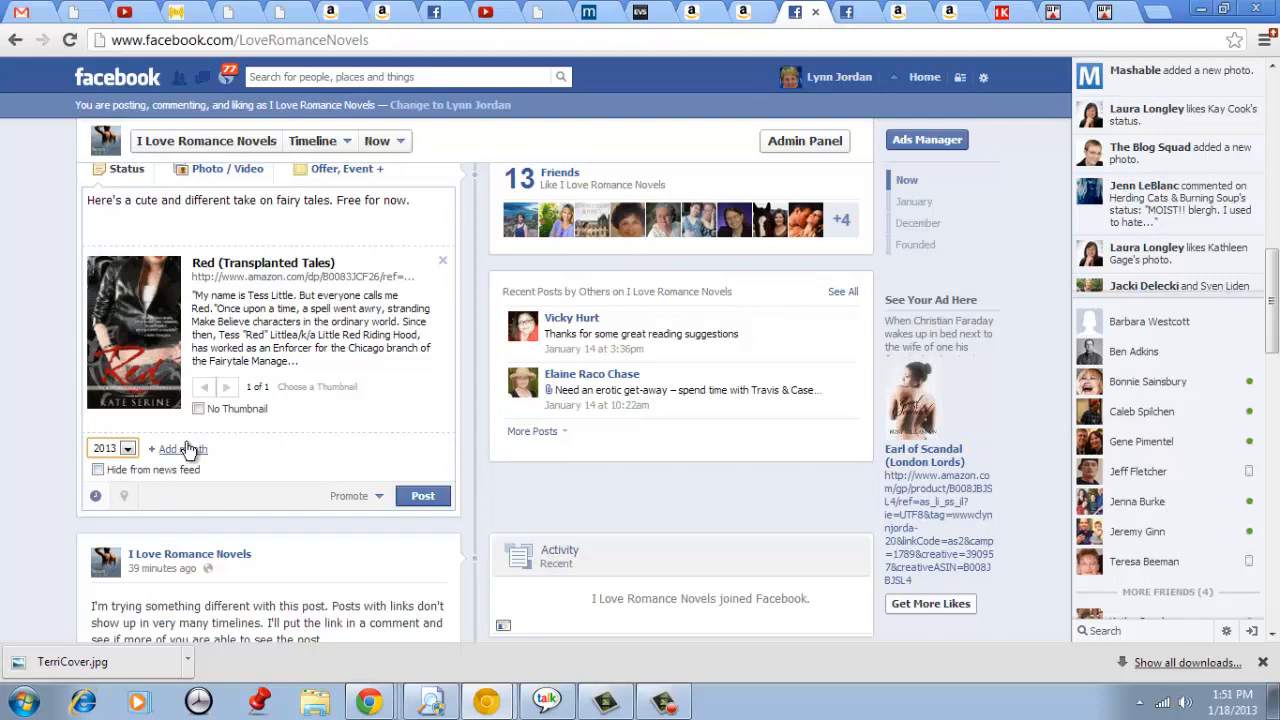
pyautogui.click(173, 448)
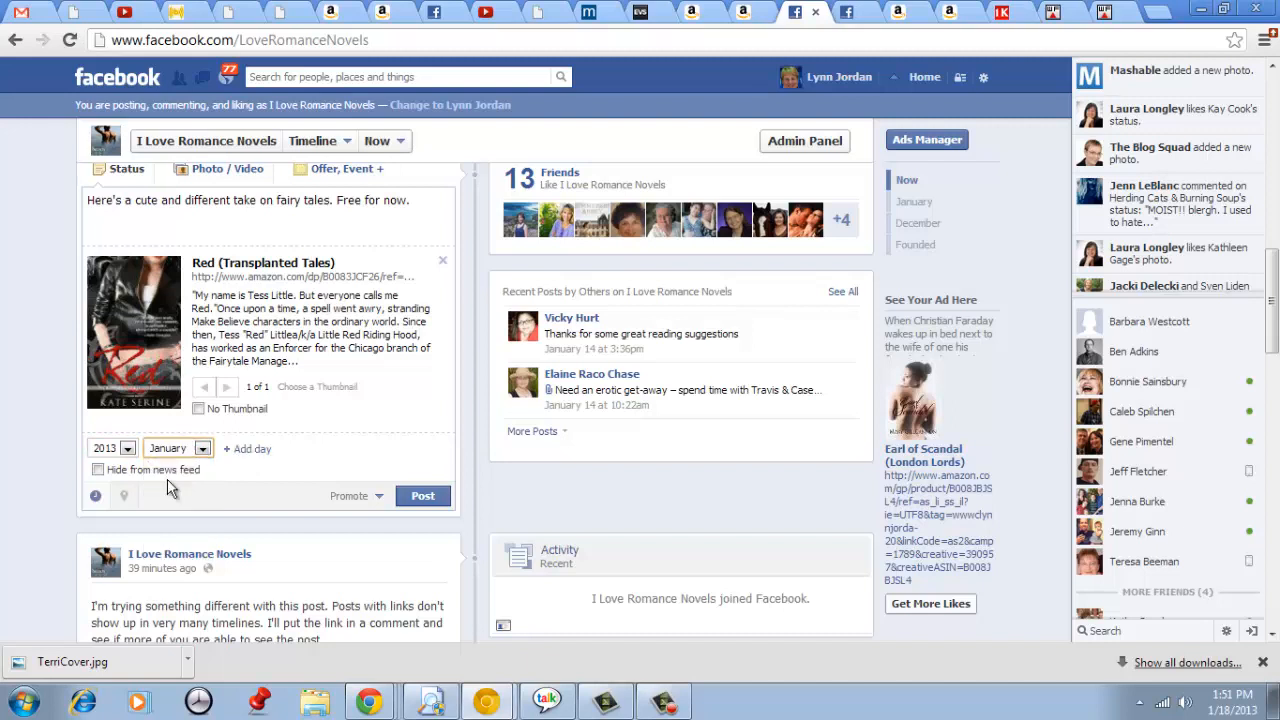
pyautogui.click(243, 448)
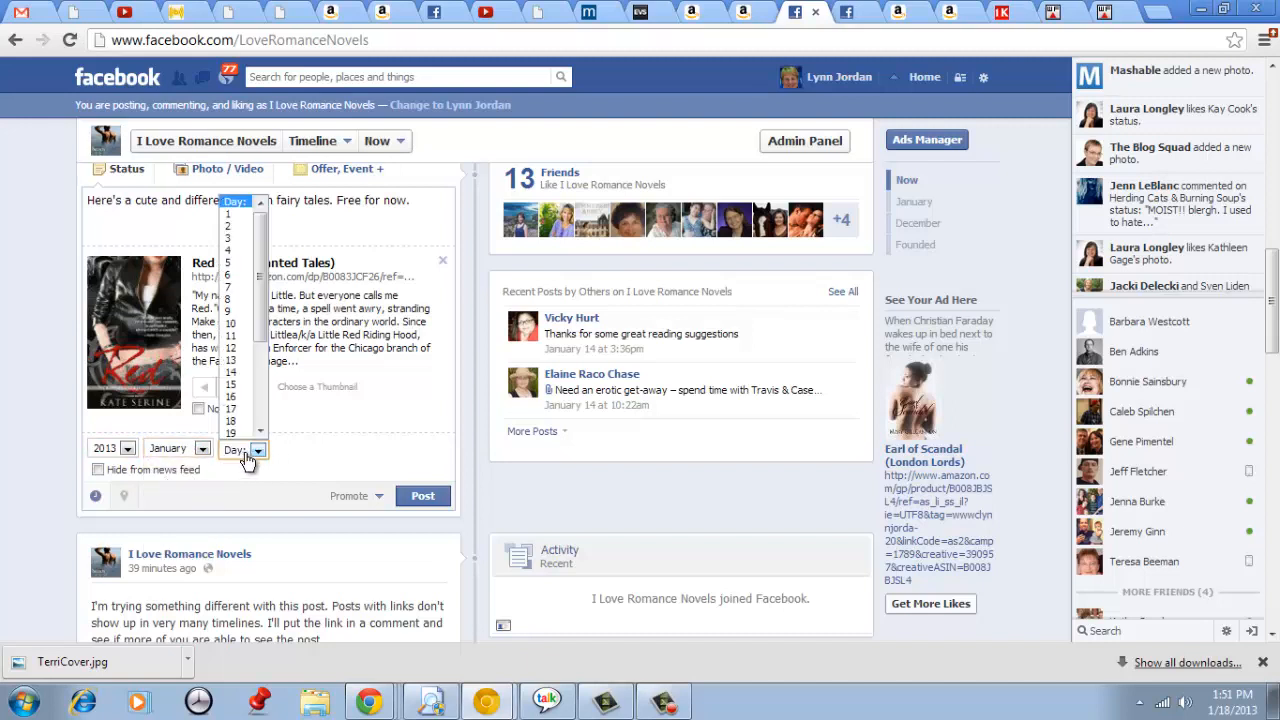
pyautogui.click(230, 433)
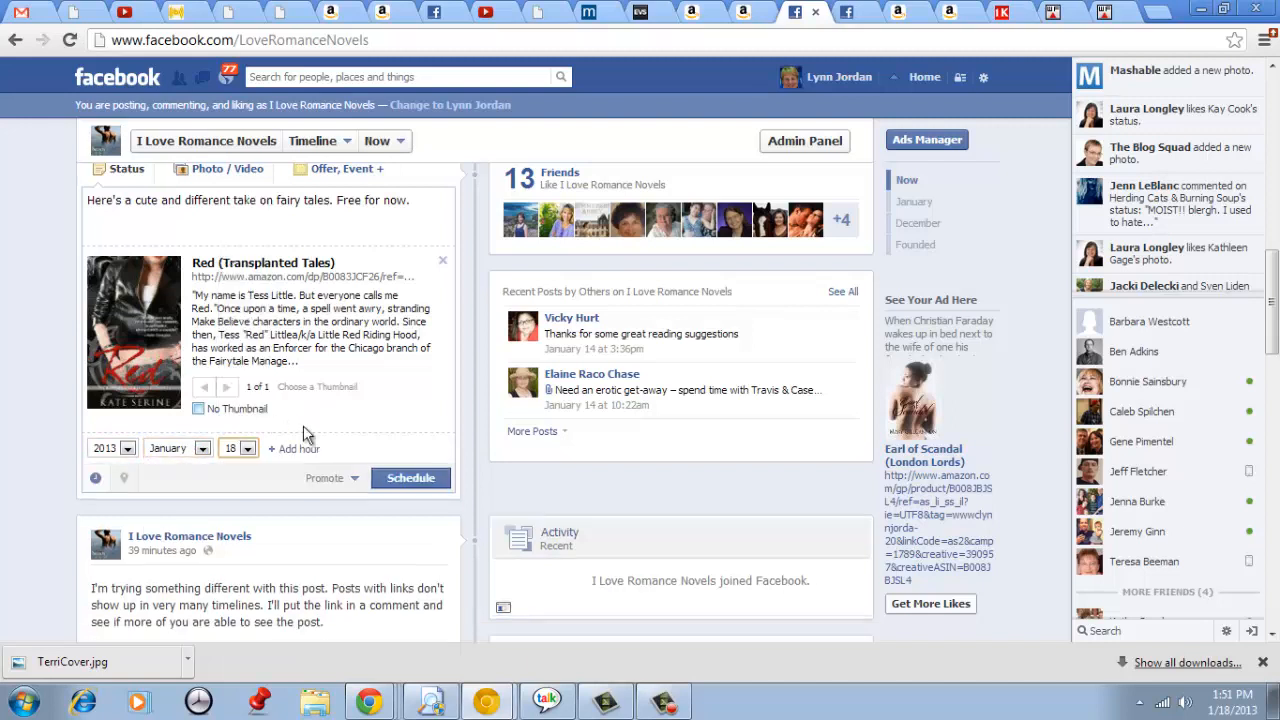
# Step: Choose 7 PM as the publish hour and 20 as the minutes
pyautogui.click(290, 448)
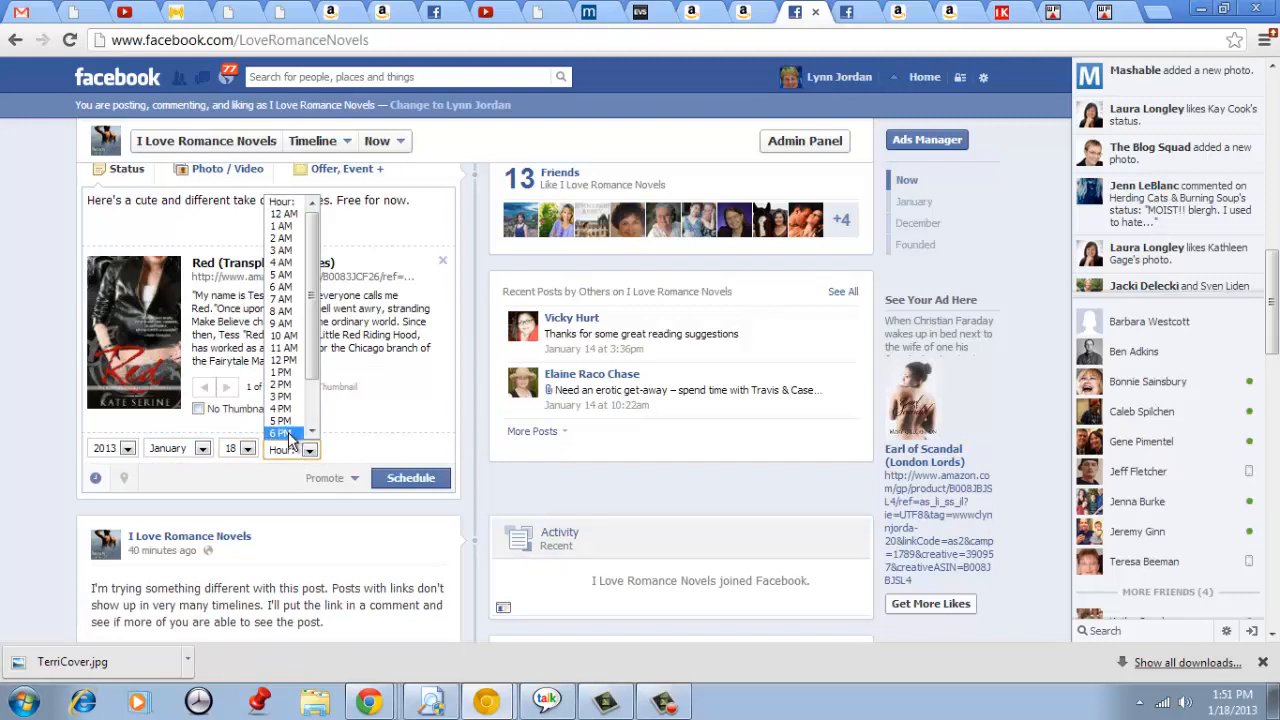
pyautogui.scroll(-3)
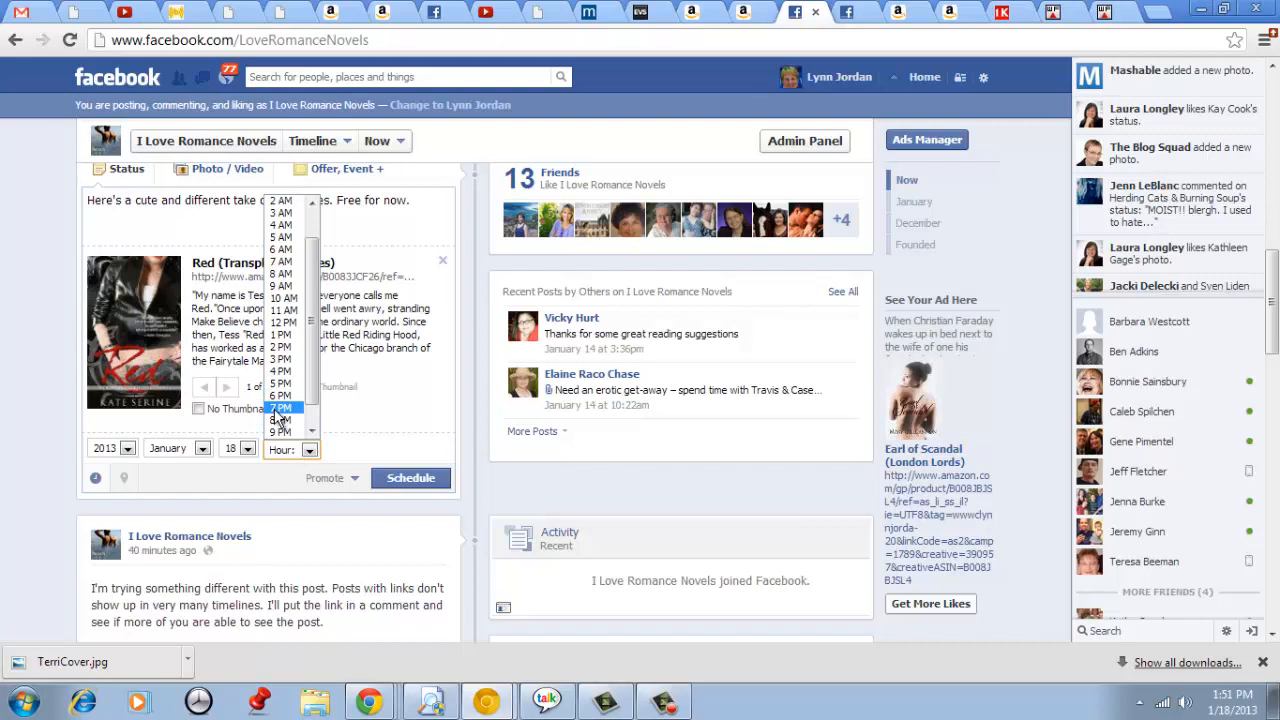
pyautogui.click(281, 408)
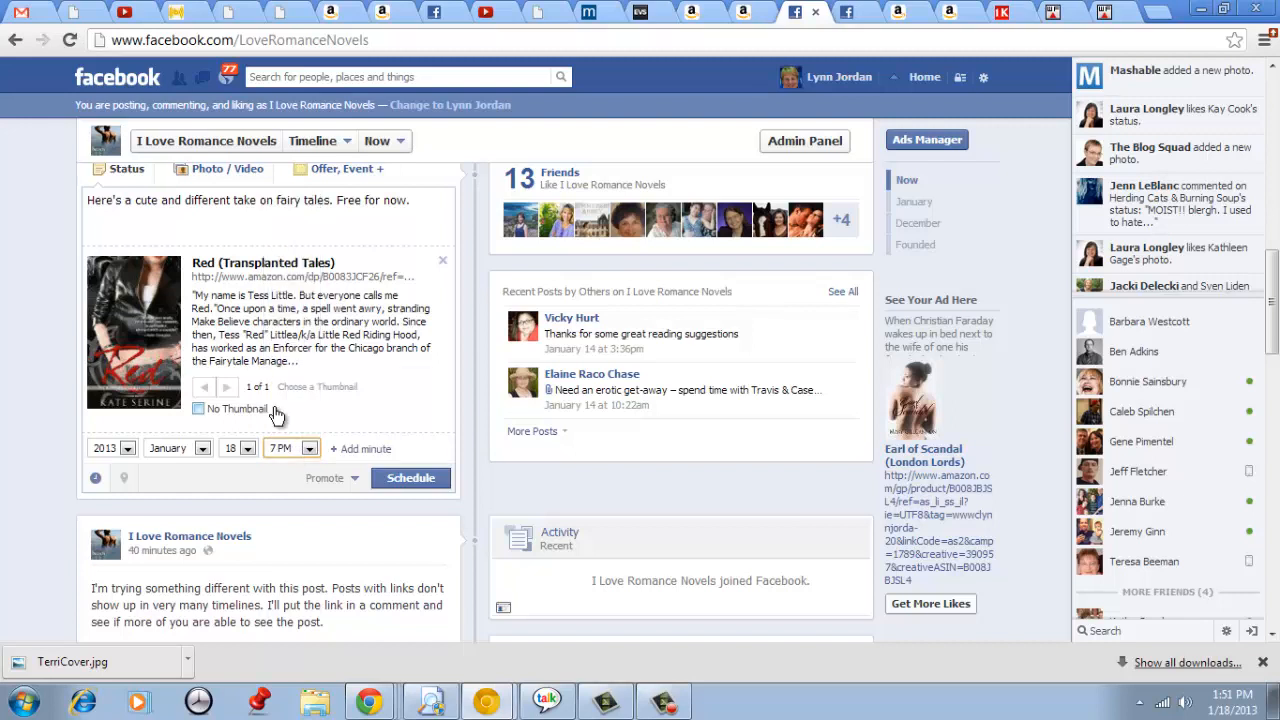
pyautogui.moveTo(351, 415)
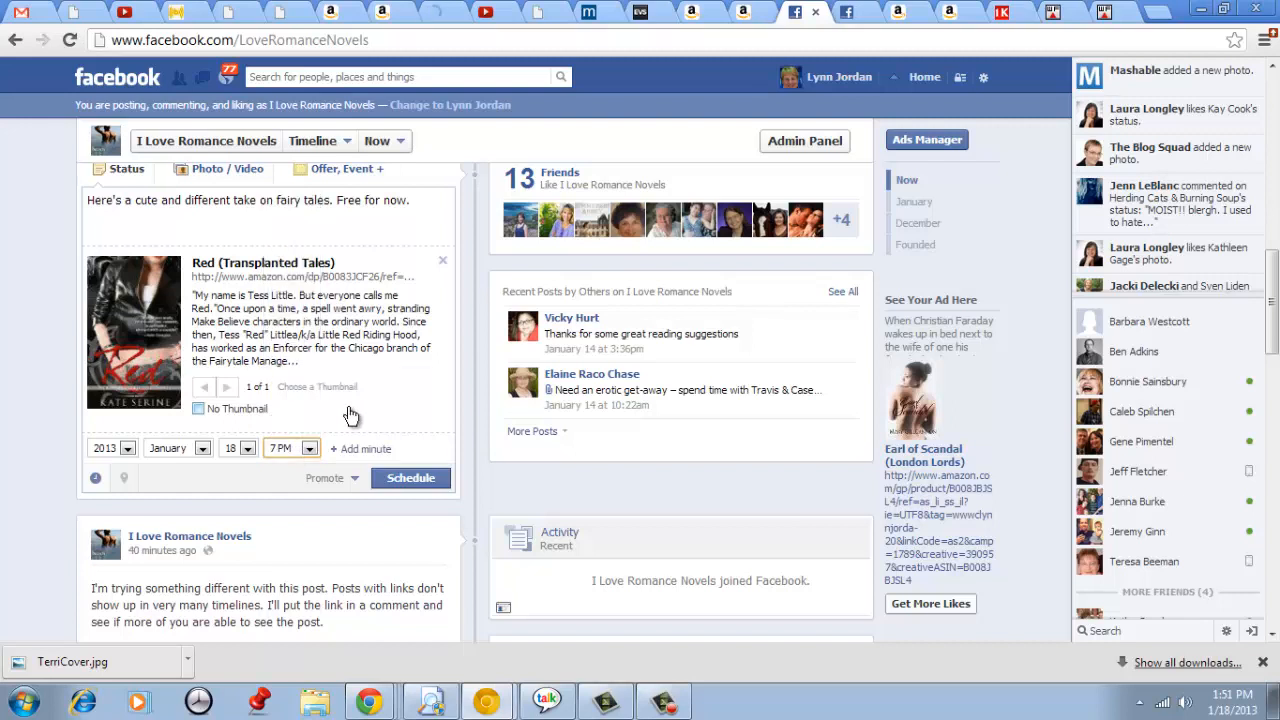
pyautogui.click(355, 448)
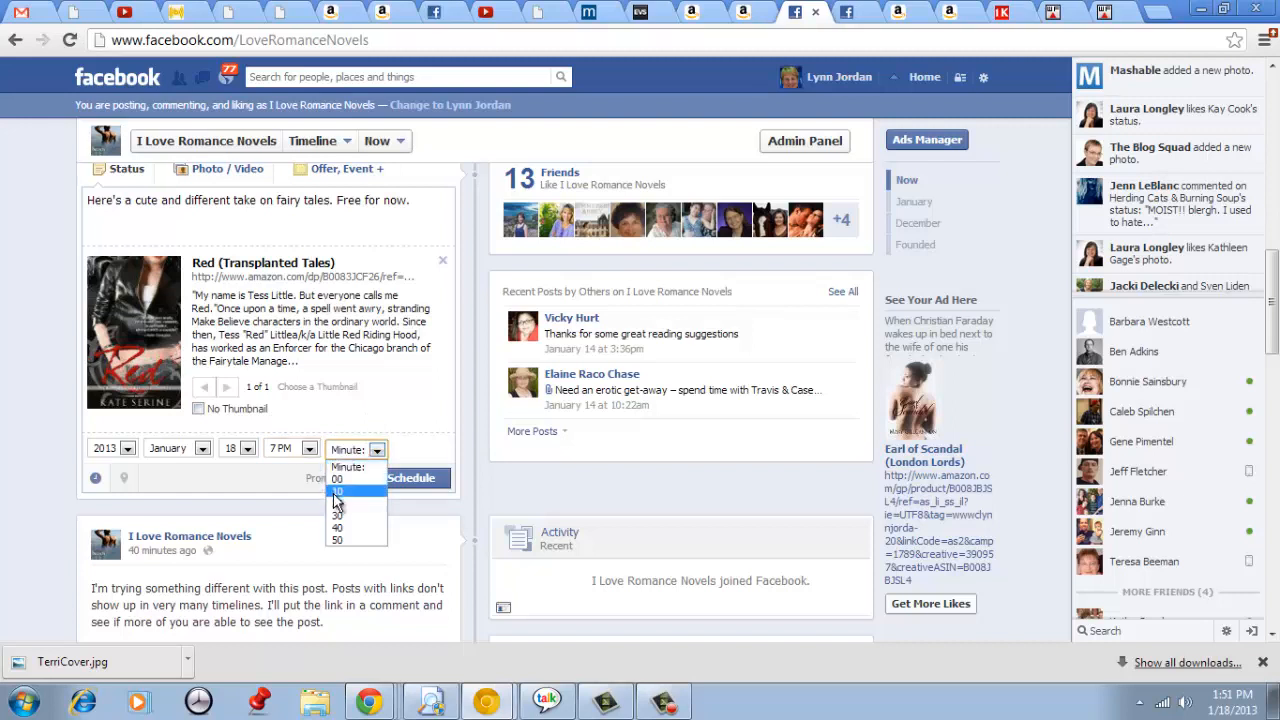
pyautogui.click(338, 515)
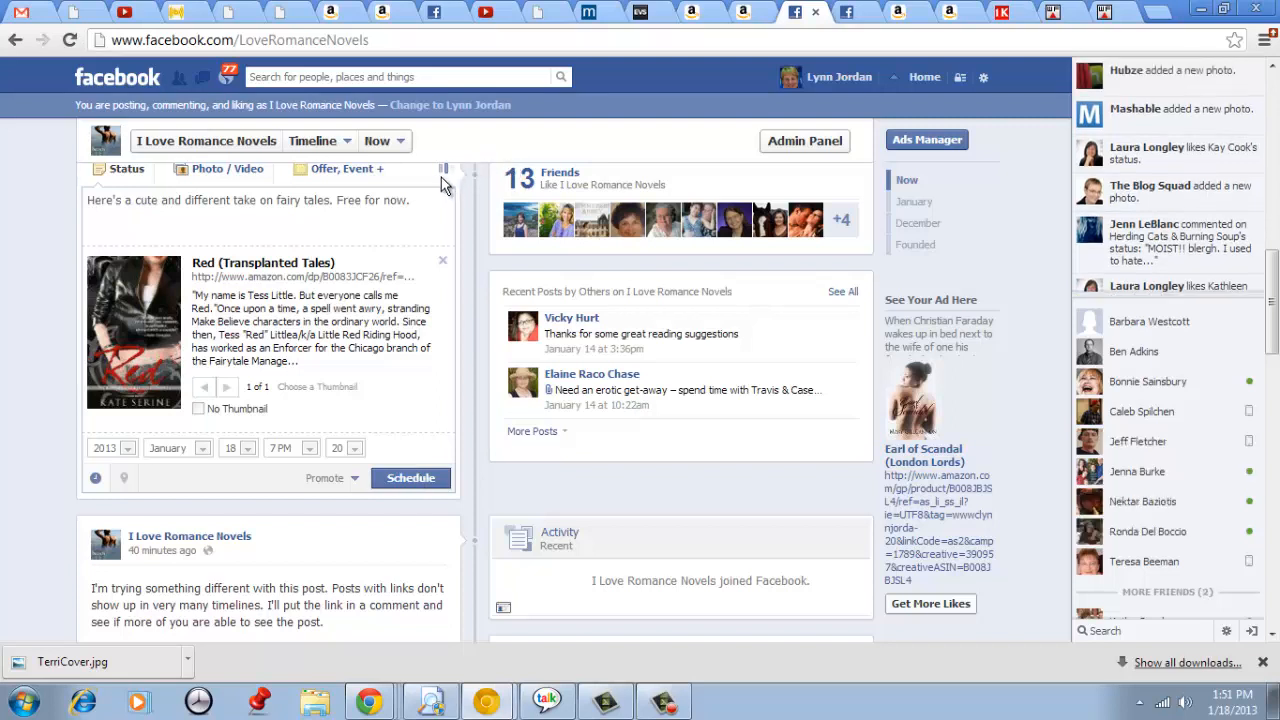
# Step: Schedule the post for January 18, 2013 at 7:20pm and close the confirmation
pyautogui.click(410, 477)
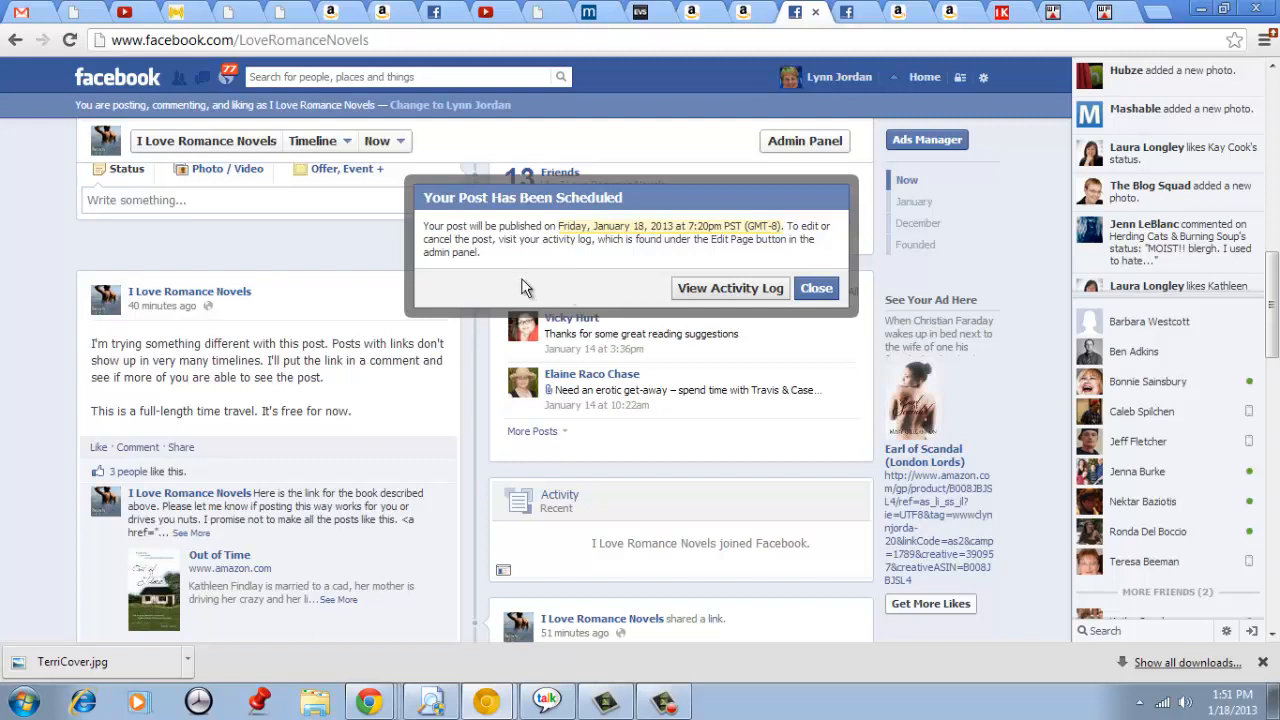
pyautogui.moveTo(610, 266)
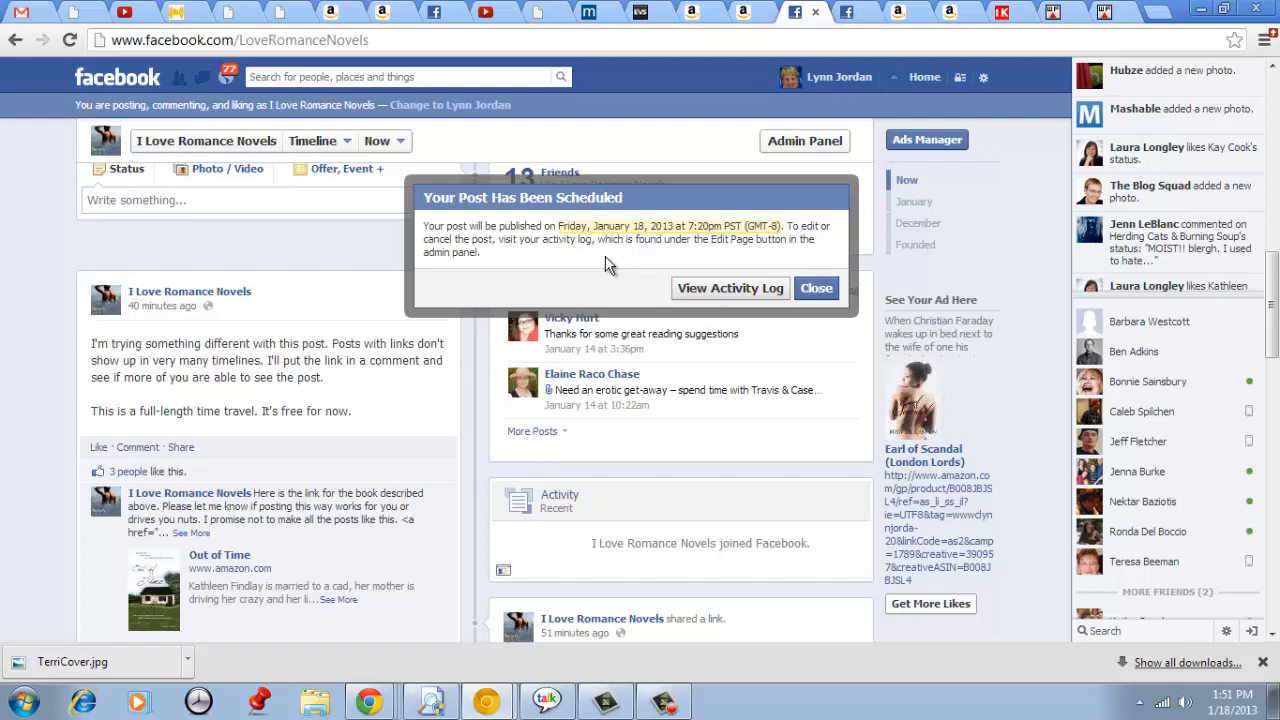
pyautogui.moveTo(752, 268)
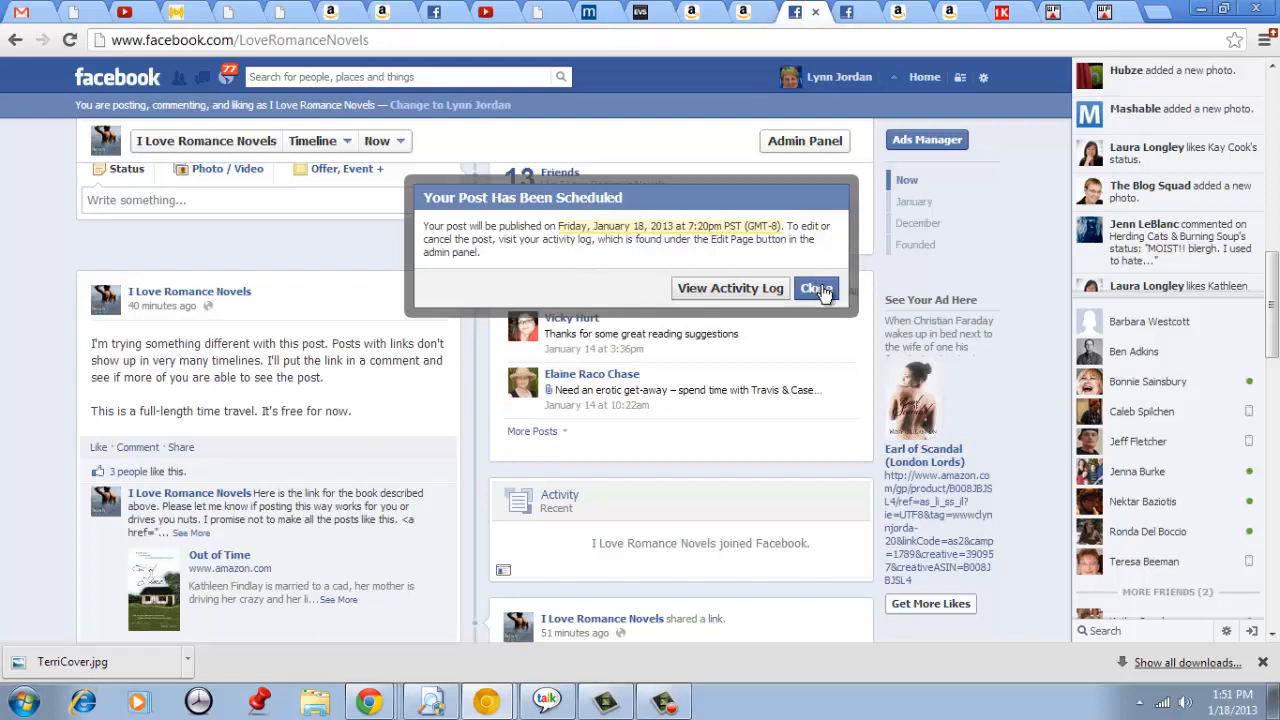
pyautogui.click(816, 288)
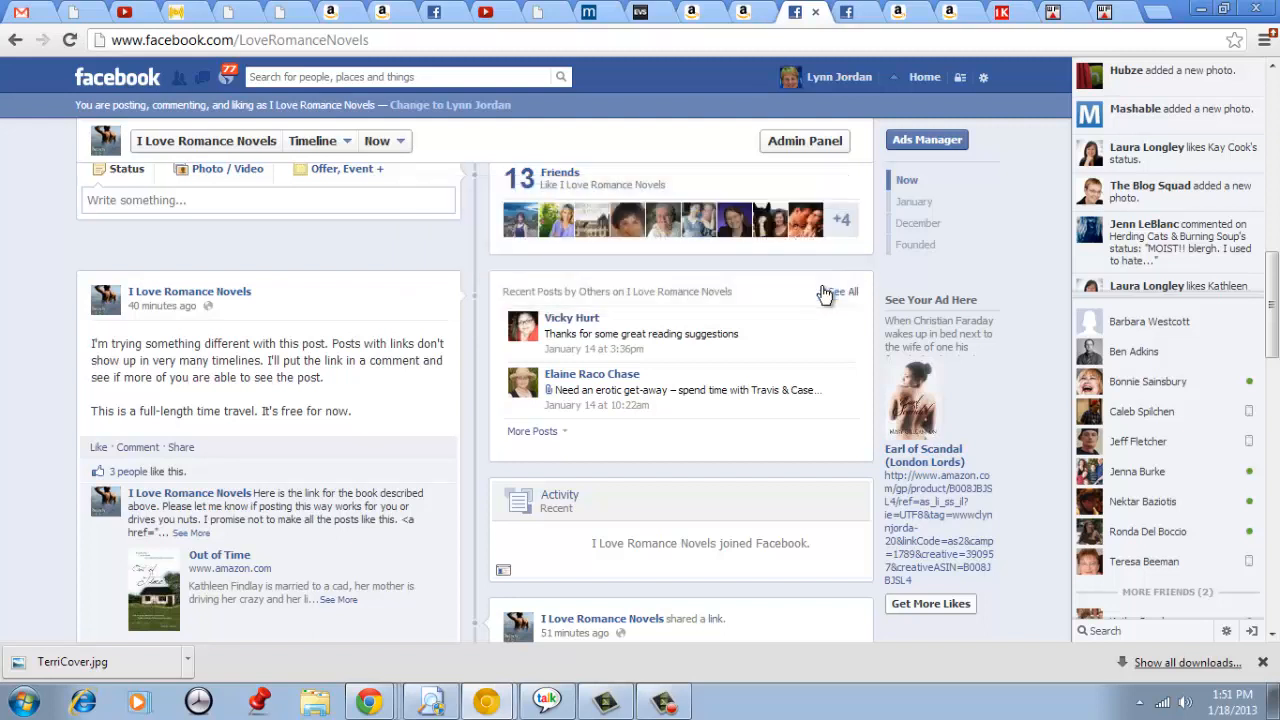